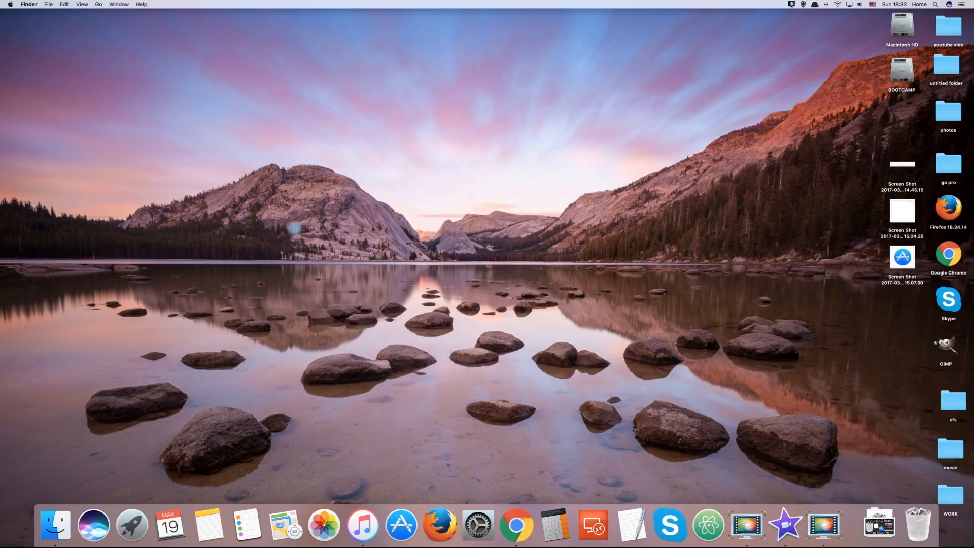
{"action": "mouse_move", "coordinate": [123, 67]}
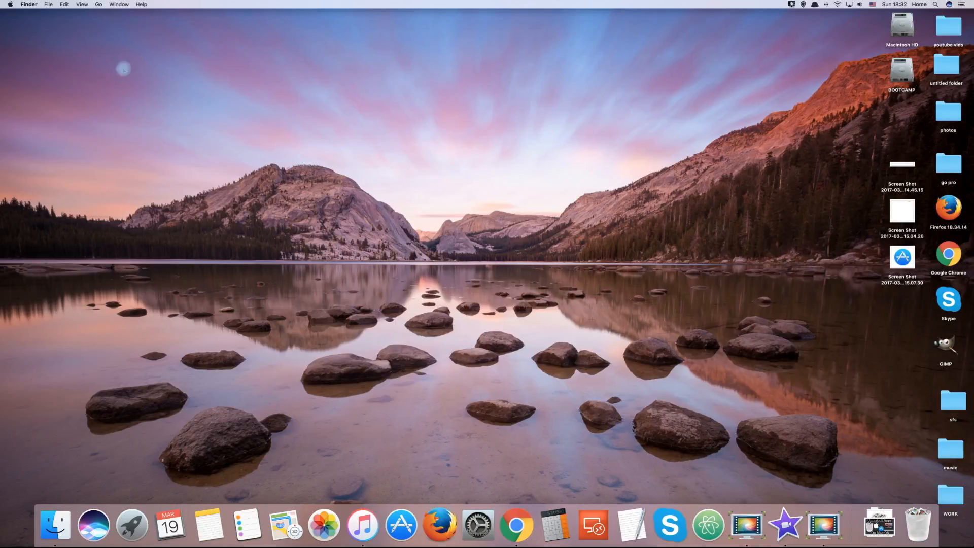
Reveal the hidden Library entry in the Go menu using the Option key
{"action": "left_click", "coordinate": [98, 4]}
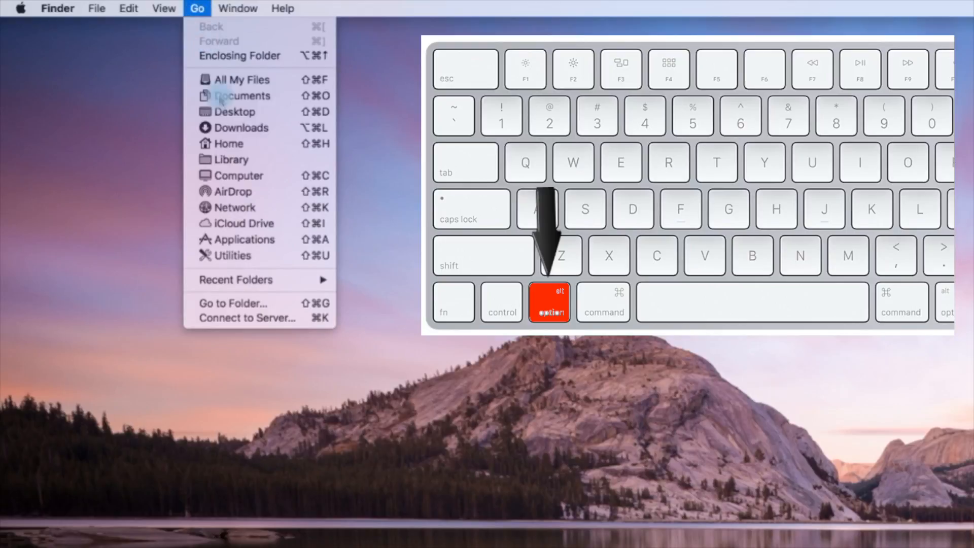
{"action": "mouse_move", "coordinate": [232, 159]}
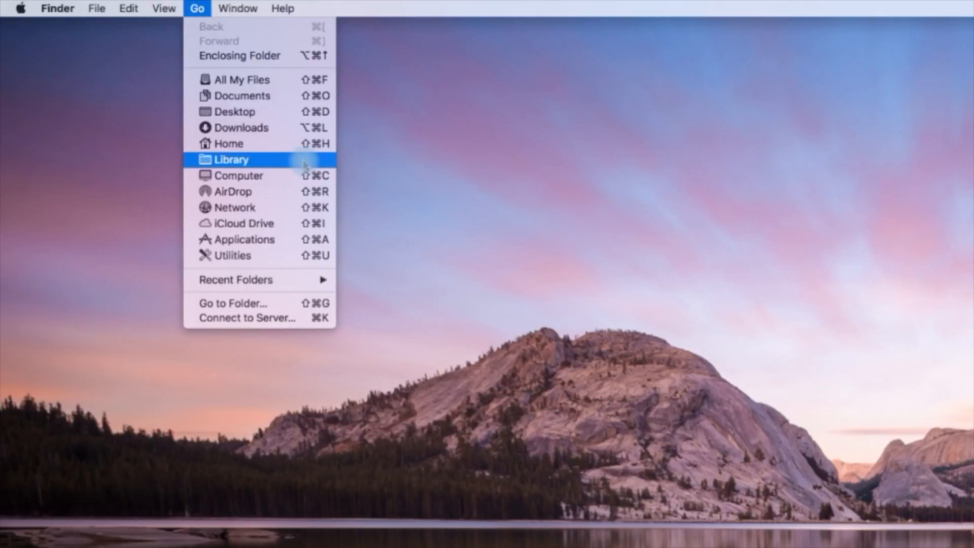
Go to the user Library folder and enlarge its window to browse Application Support, Caches and Fonts
{"action": "left_click", "coordinate": [230, 159]}
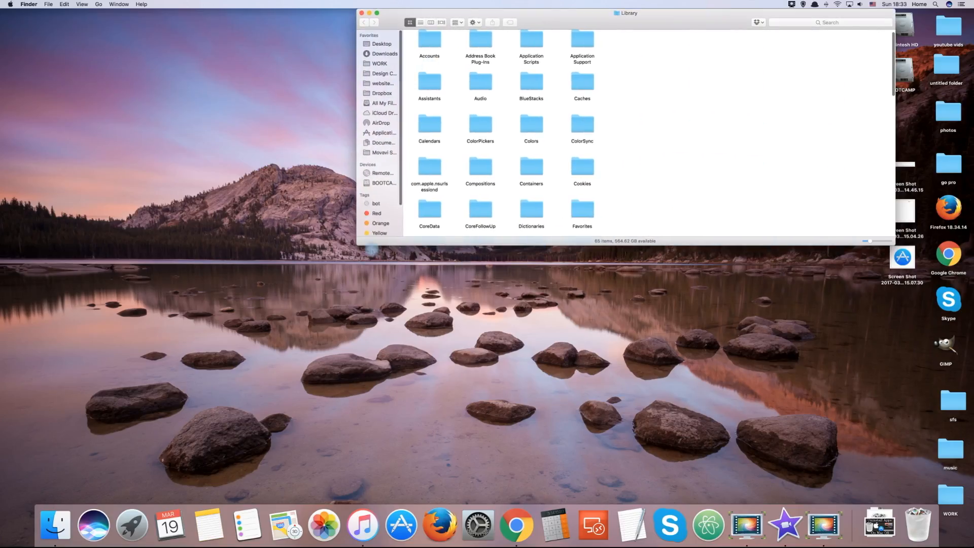
{"action": "left_click_drag", "start_coordinate": [624, 13], "coordinate": [590, 125]}
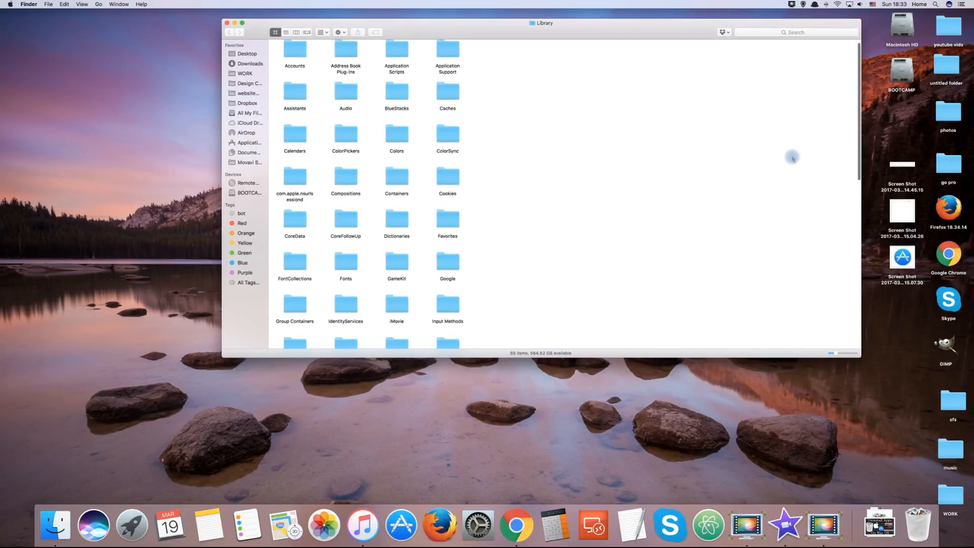
{"action": "mouse_move", "coordinate": [378, 166]}
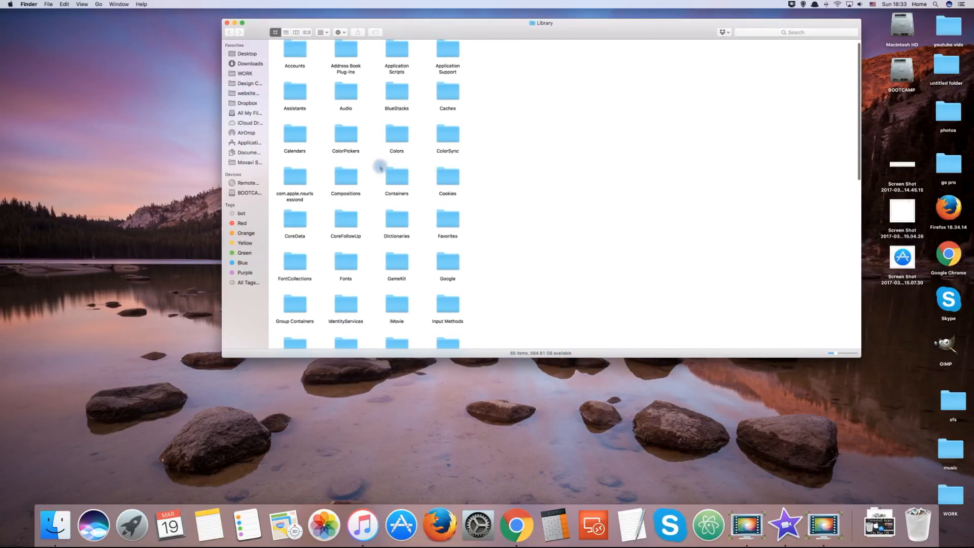
{"action": "scroll", "scroll_direction": "down", "scroll_amount": 3}
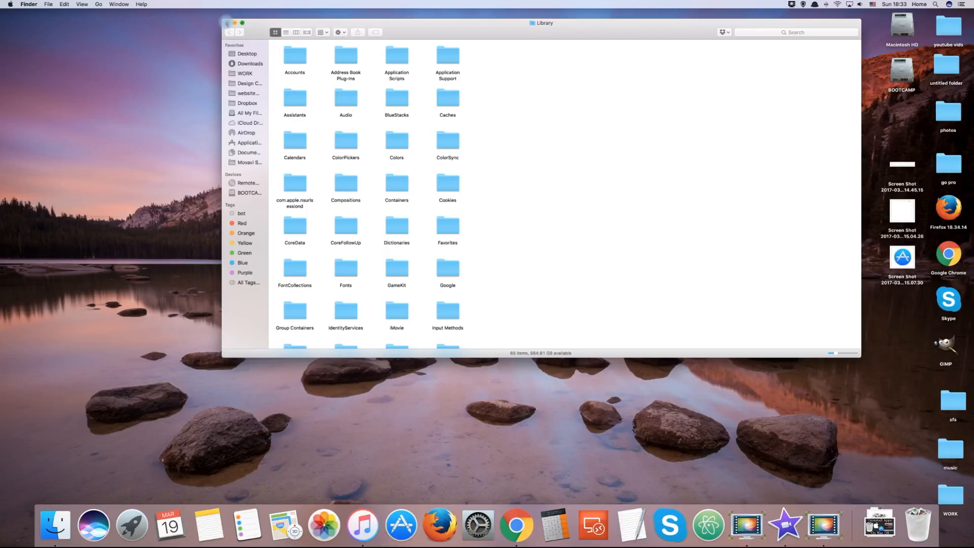
Close the Library window and return to the home folder via Go > Home
{"action": "left_click", "coordinate": [229, 24]}
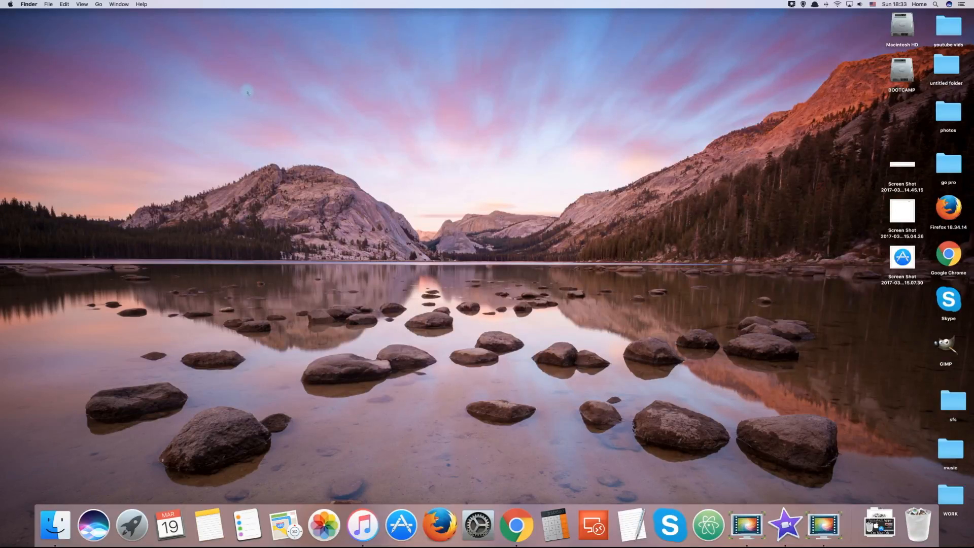
{"action": "mouse_move", "coordinate": [162, 72]}
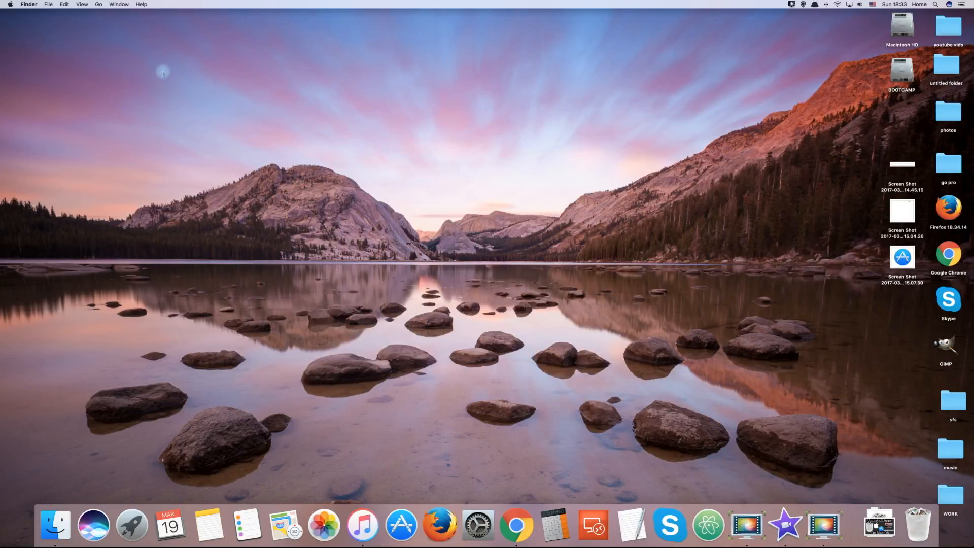
{"action": "left_click", "coordinate": [98, 4]}
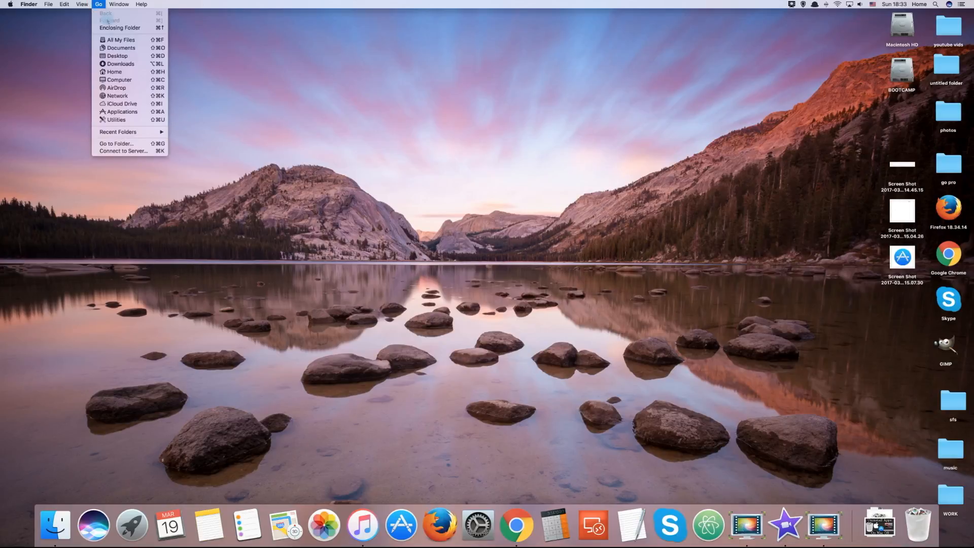
{"action": "mouse_move", "coordinate": [115, 71]}
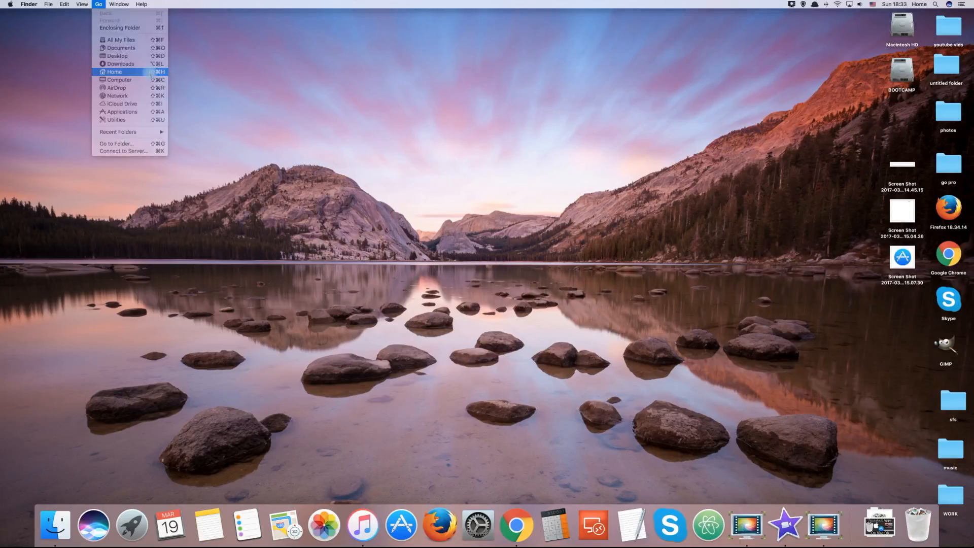
{"action": "left_click", "coordinate": [114, 72]}
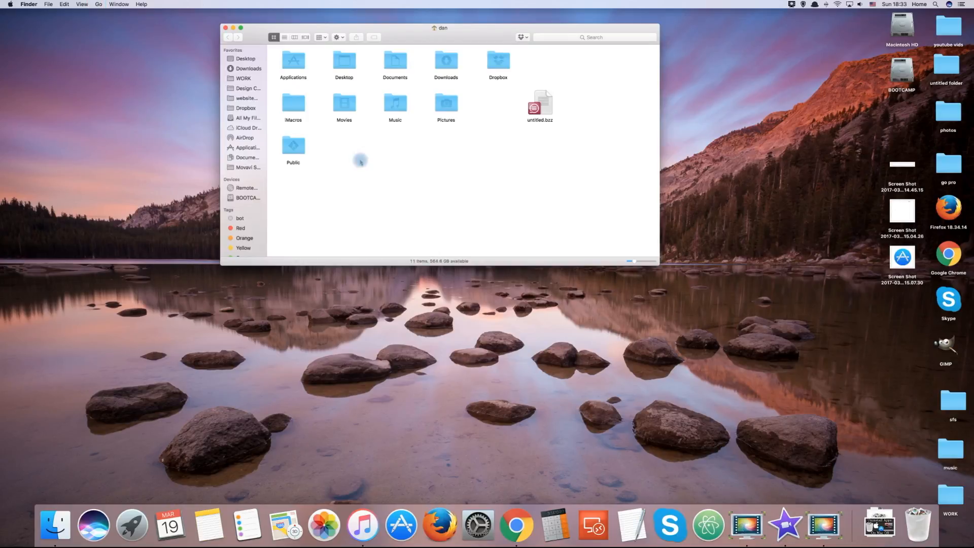
{"action": "mouse_move", "coordinate": [93, 27]}
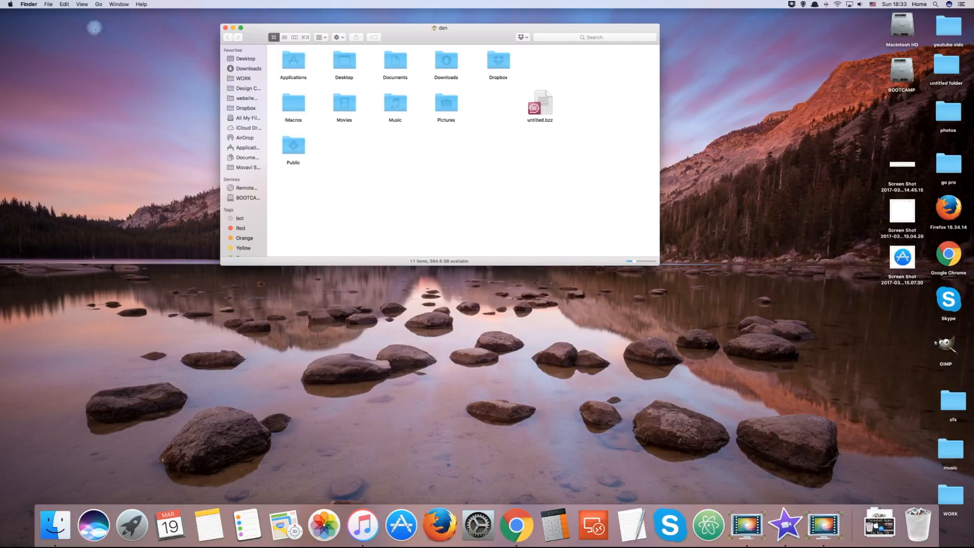
Enable Show Library Folder in the home folder's view options so Library appears there
{"action": "left_click", "coordinate": [82, 4]}
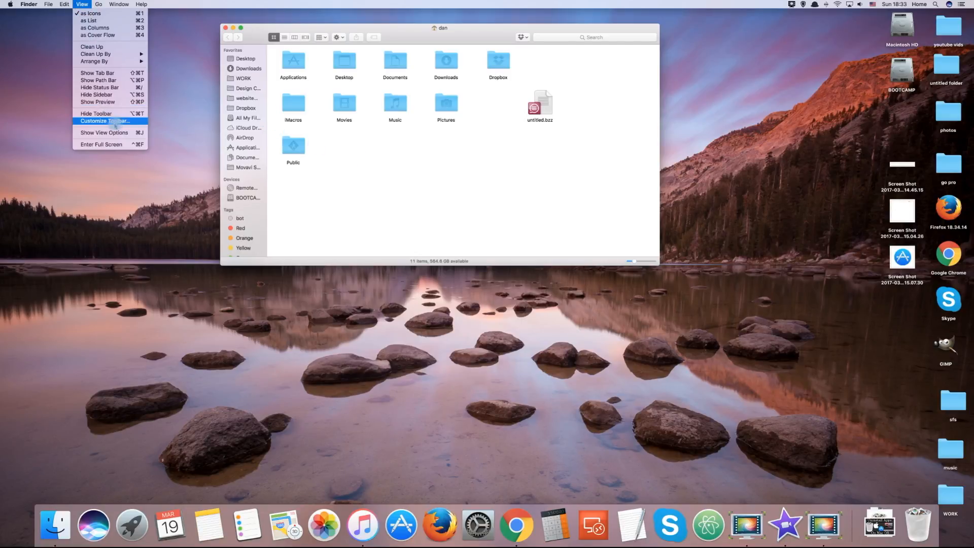
{"action": "mouse_move", "coordinate": [103, 132]}
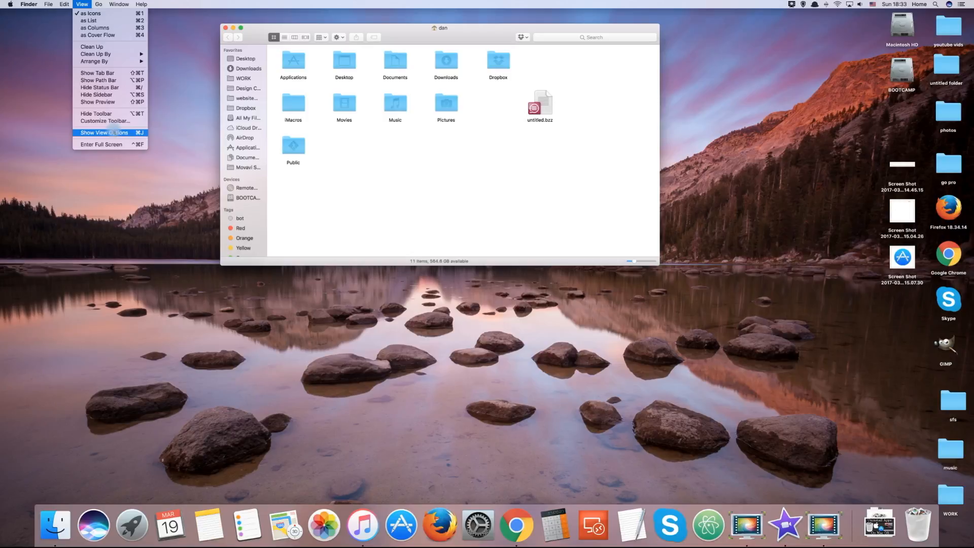
{"action": "left_click", "coordinate": [104, 132]}
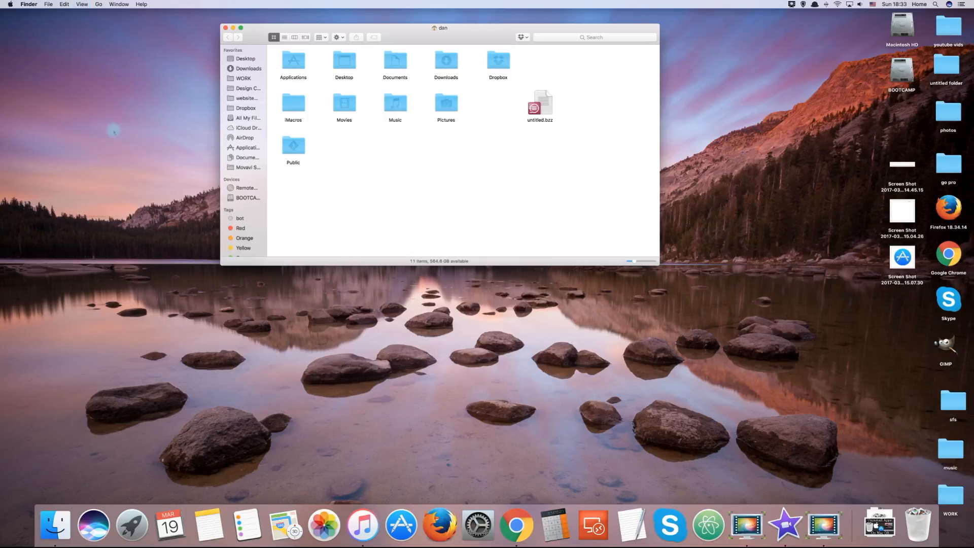
{"action": "left_click", "coordinate": [337, 38]}
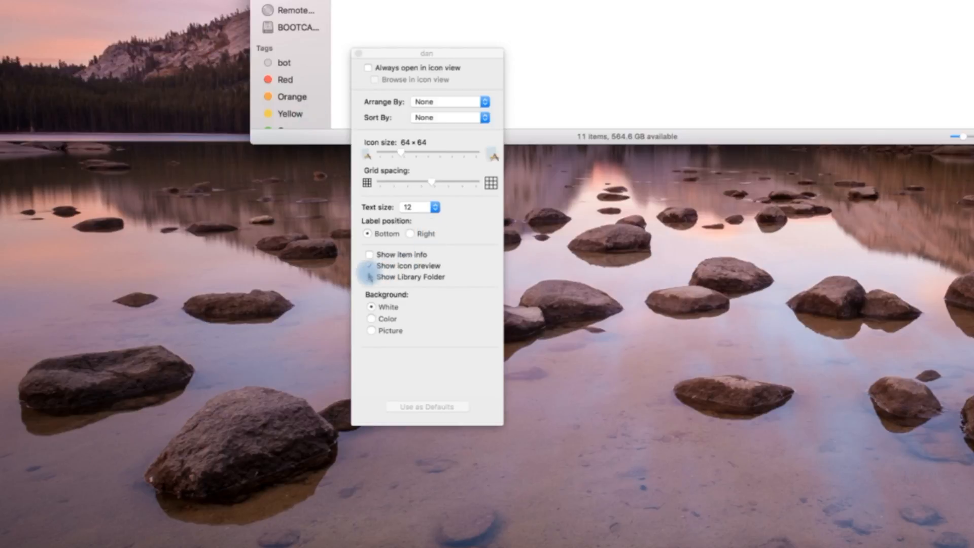
{"action": "left_click", "coordinate": [369, 277]}
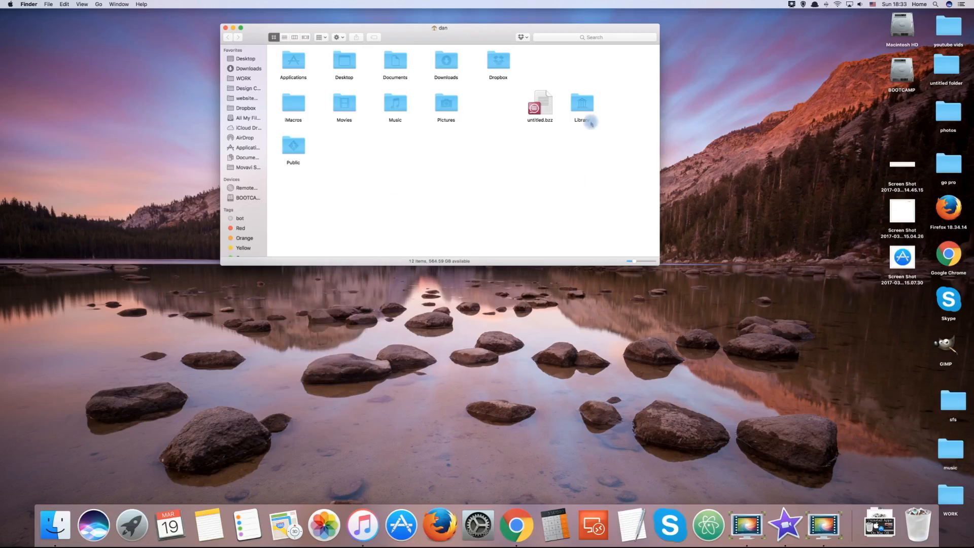
Verify Library opens from the home folder and from Go > Library, closing each window afterwards
{"action": "double_click", "coordinate": [581, 102]}
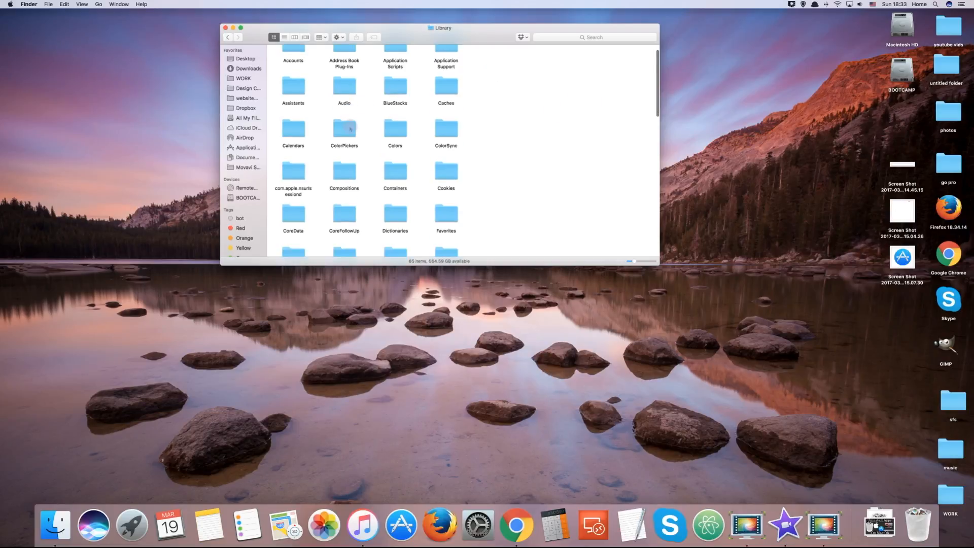
{"action": "left_click", "coordinate": [226, 27]}
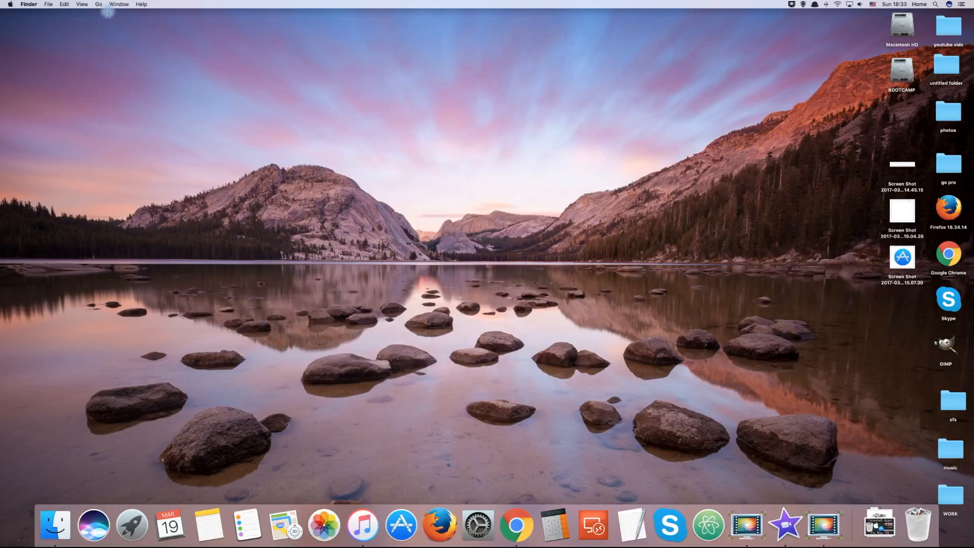
{"action": "left_click", "coordinate": [99, 4]}
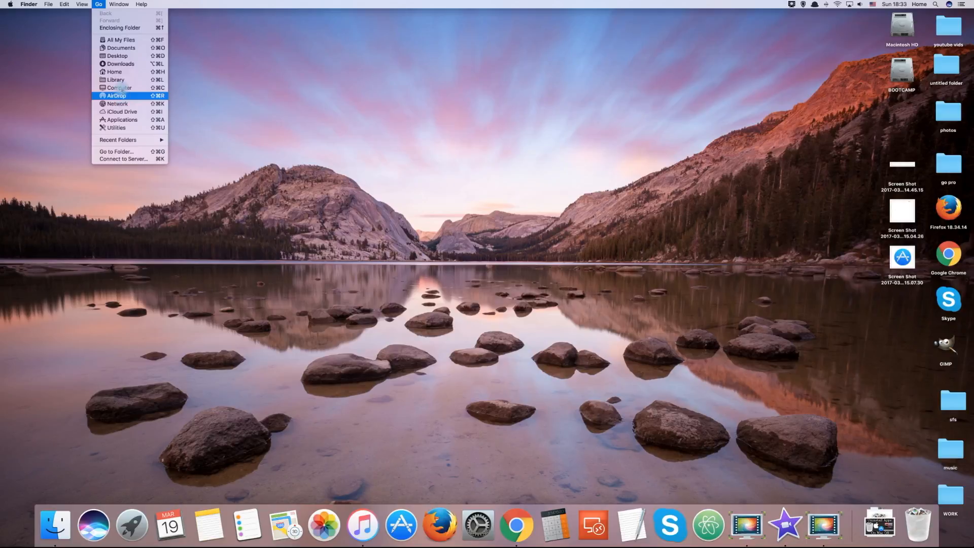
{"action": "left_click", "coordinate": [114, 80]}
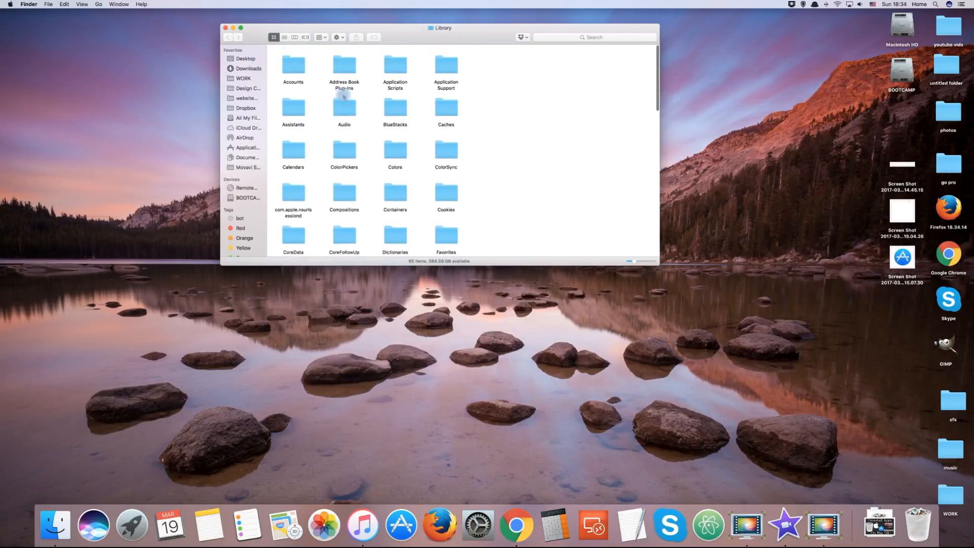
{"action": "left_click", "coordinate": [225, 27]}
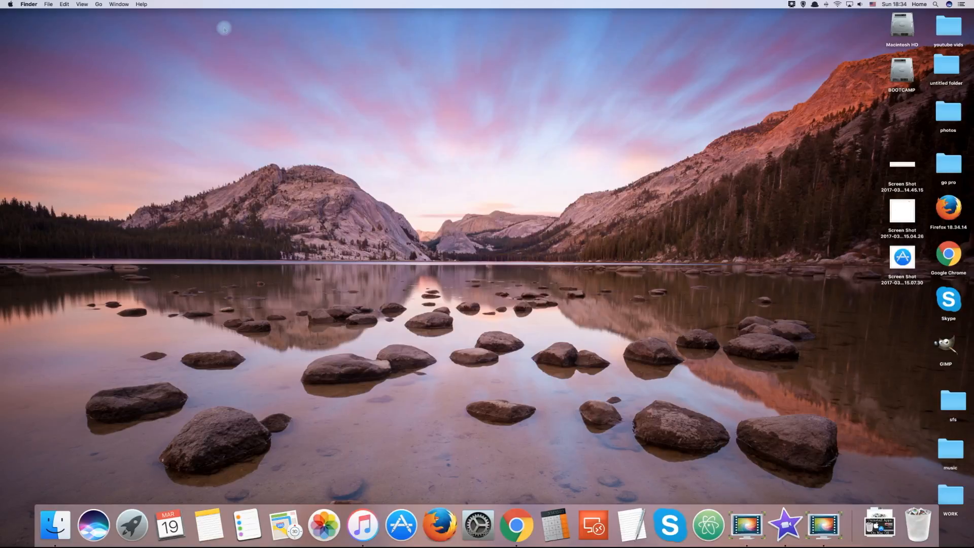